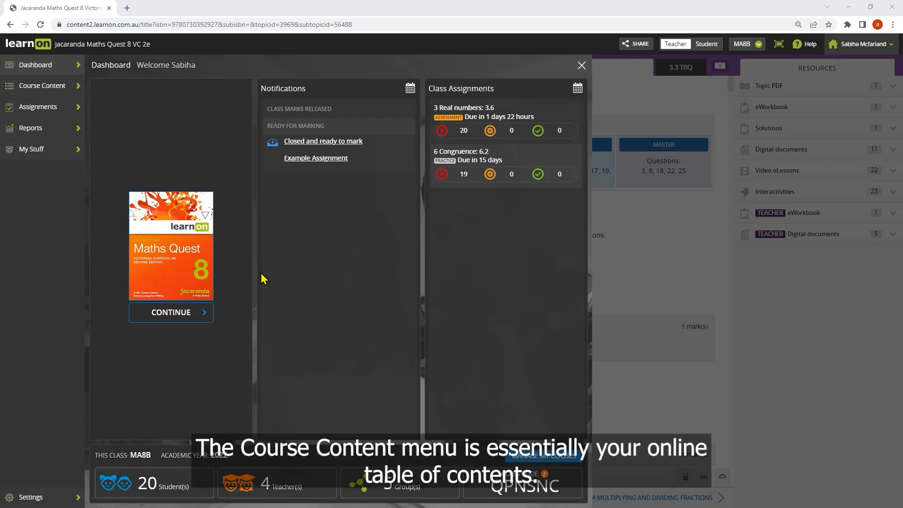
Step: Hide the 2 Index laws topic from the class in the editable Course Content list
left_click(41, 86)
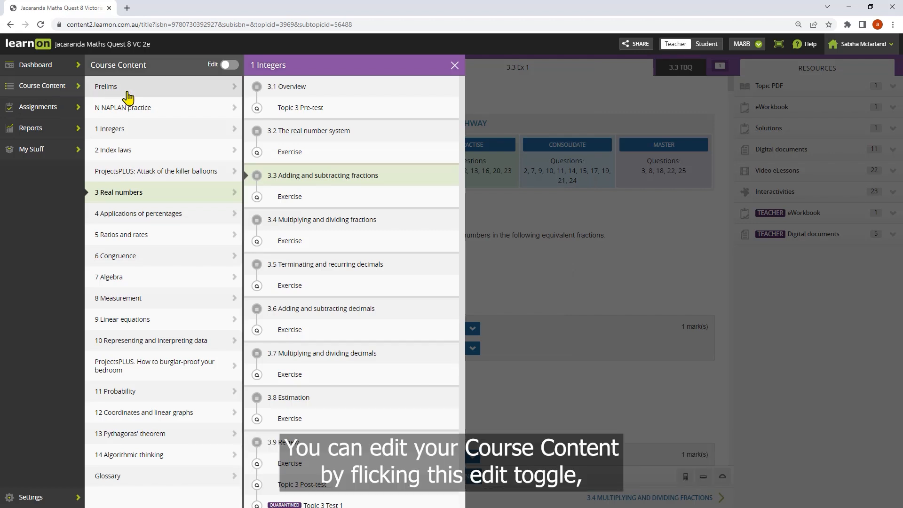
left_click(230, 65)
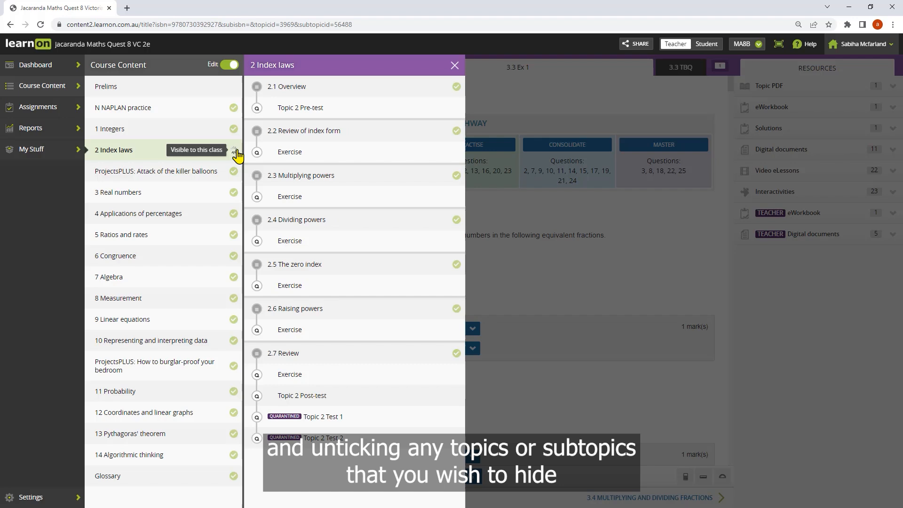
left_click(230, 65)
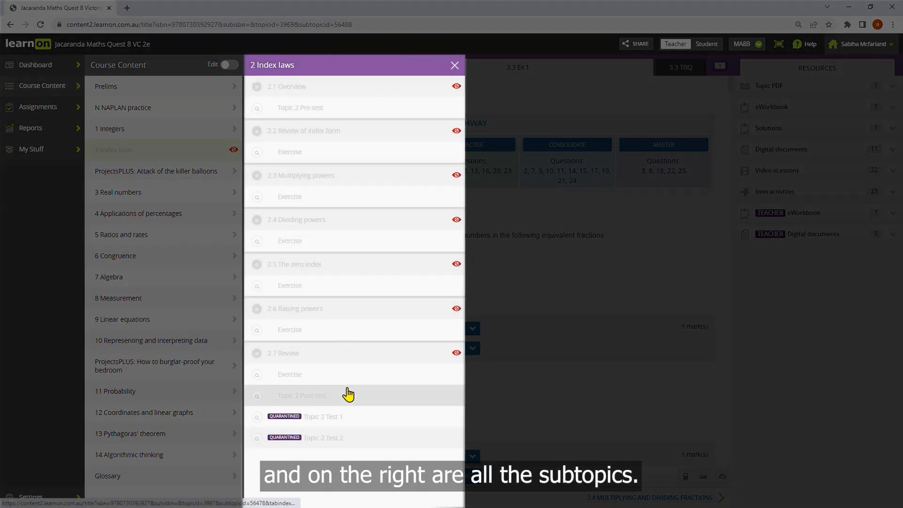
Step: Open lesson 3.3 Adding and subtracting fractions under 3 Real numbers
left_click(118, 192)
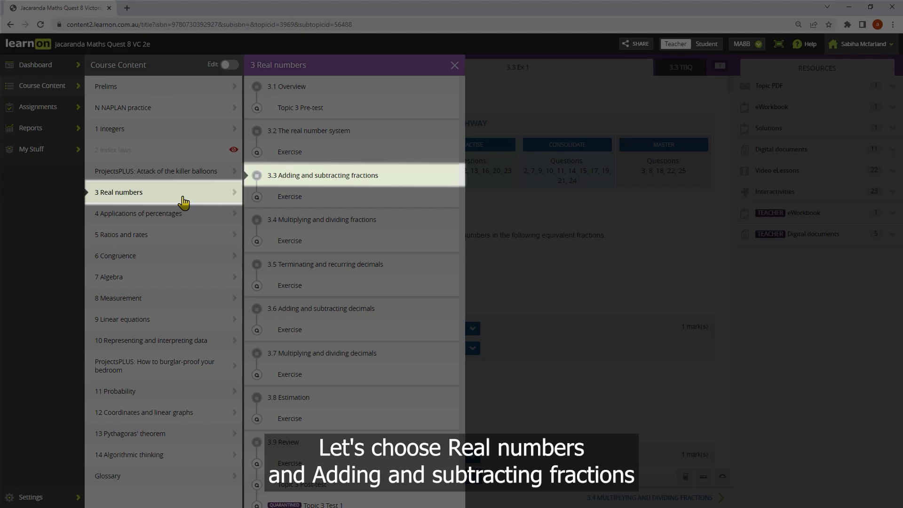
left_click(323, 175)
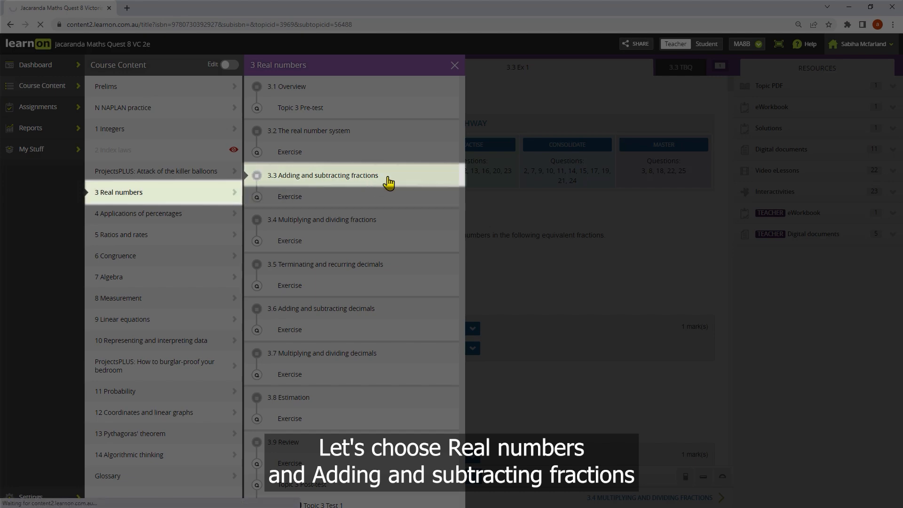
left_click(323, 175)
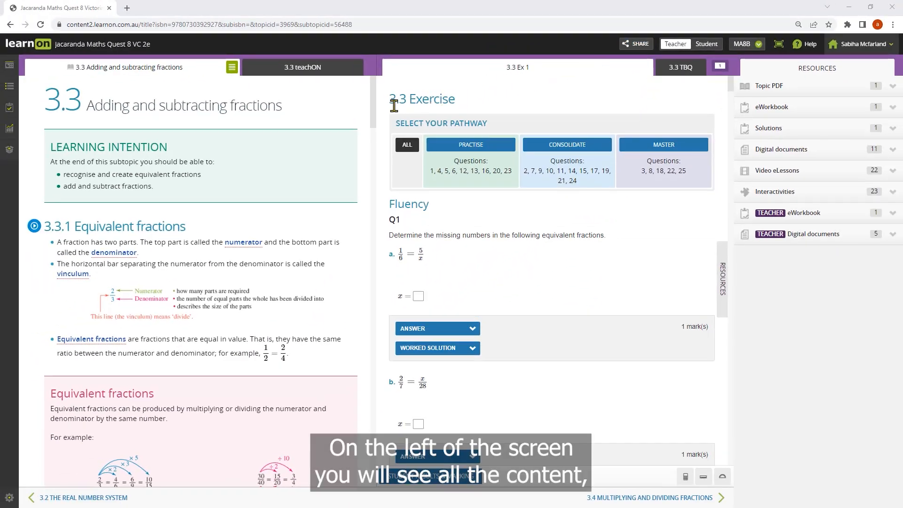
Step: Scroll the content pane past the worked examples to the fractions video and interactivity
scroll("down", 3)
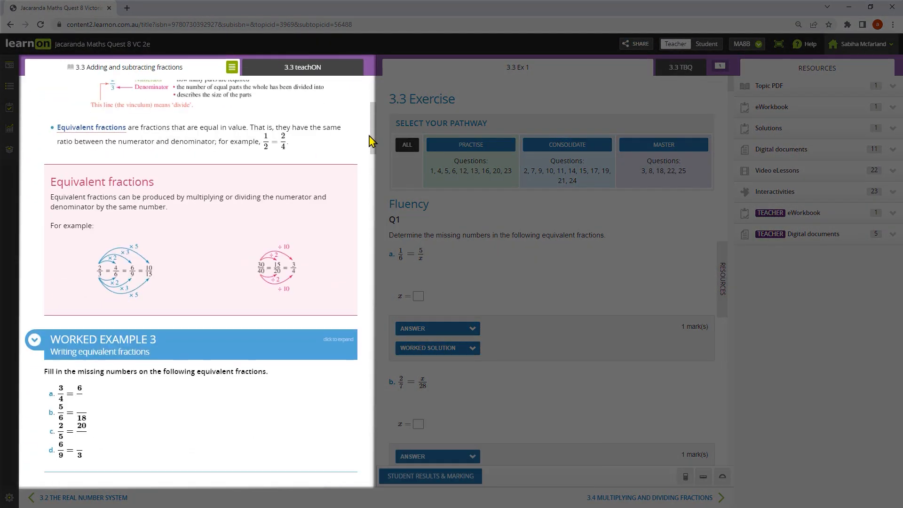
scroll("down", 3)
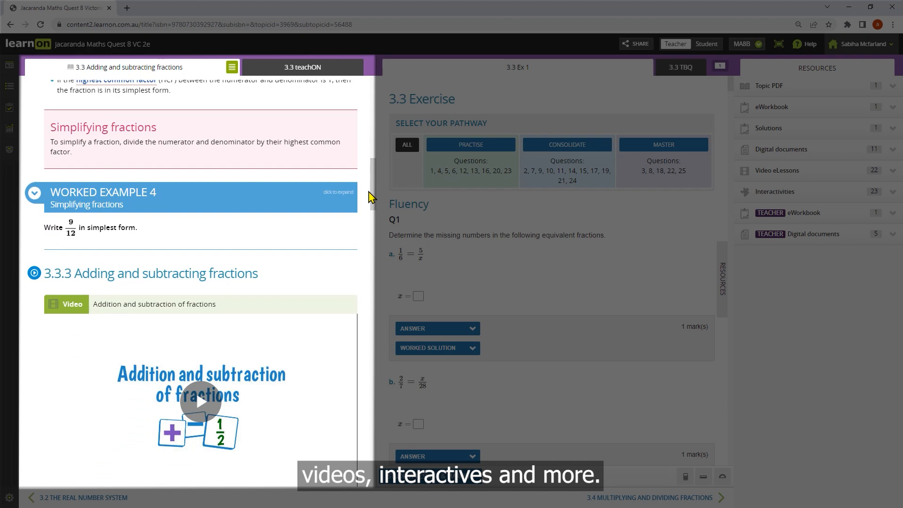
scroll("down", 3)
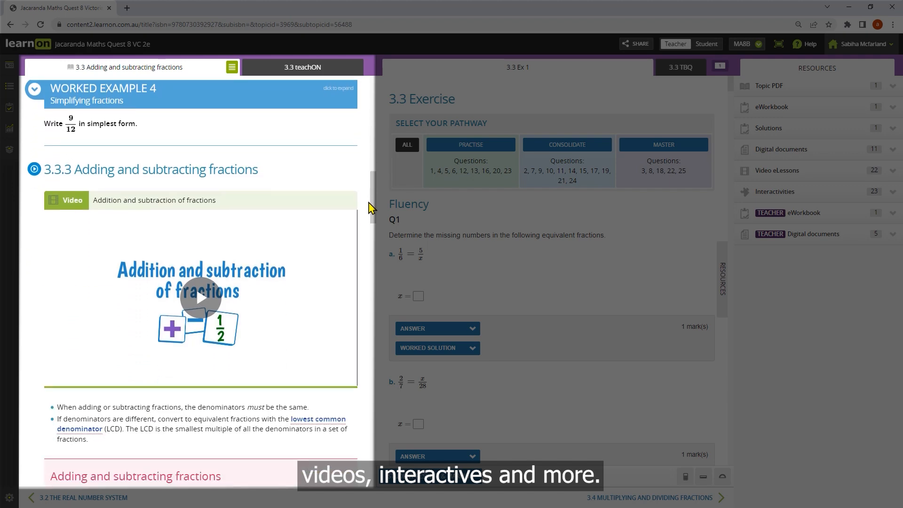
scroll("down", 3)
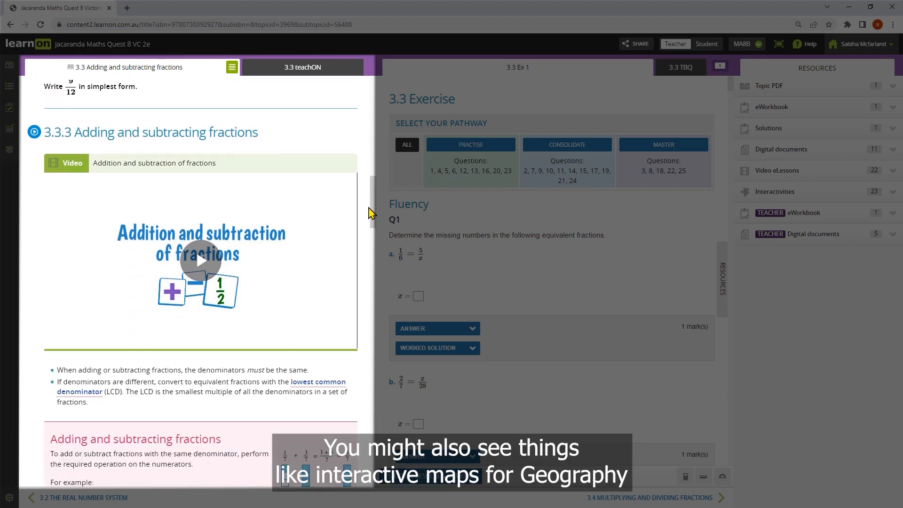
scroll("down", 3)
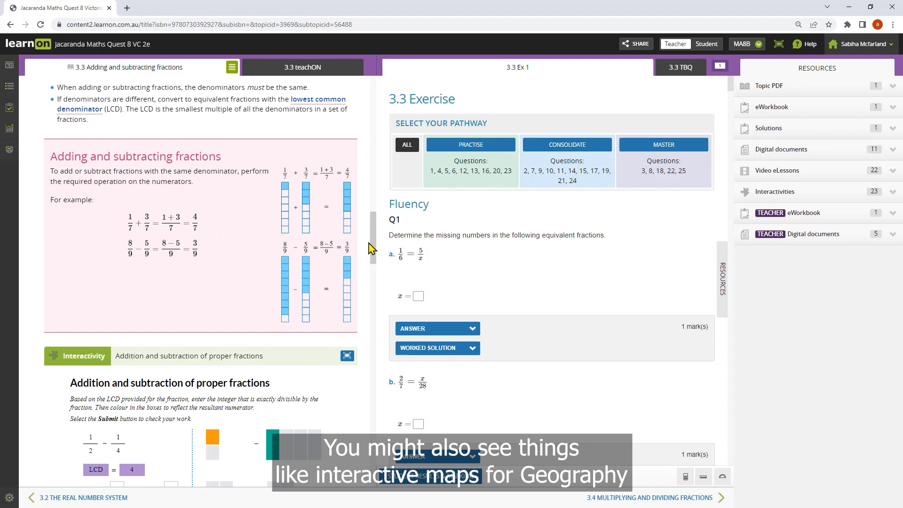
scroll("down", 3)
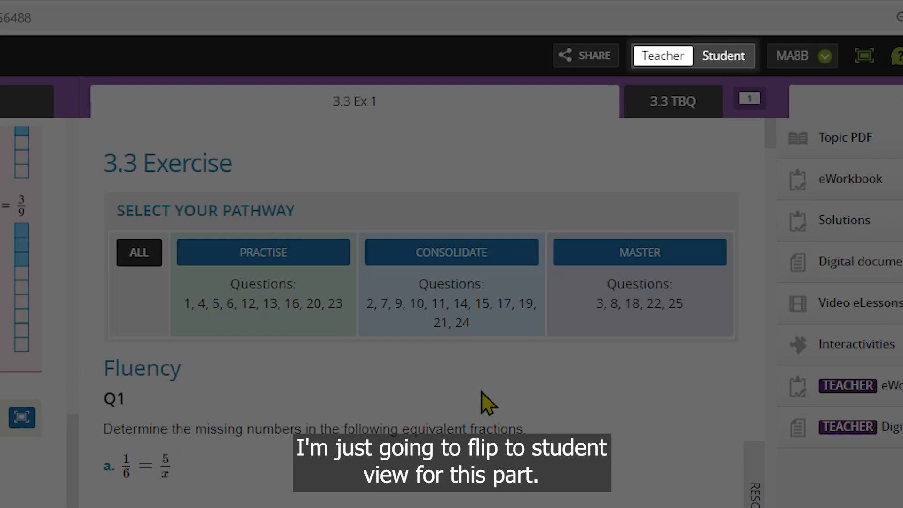
Step: Switch the lesson to Student view showing the exercise pathways and jacTUTOR panel
left_click(682, 62)
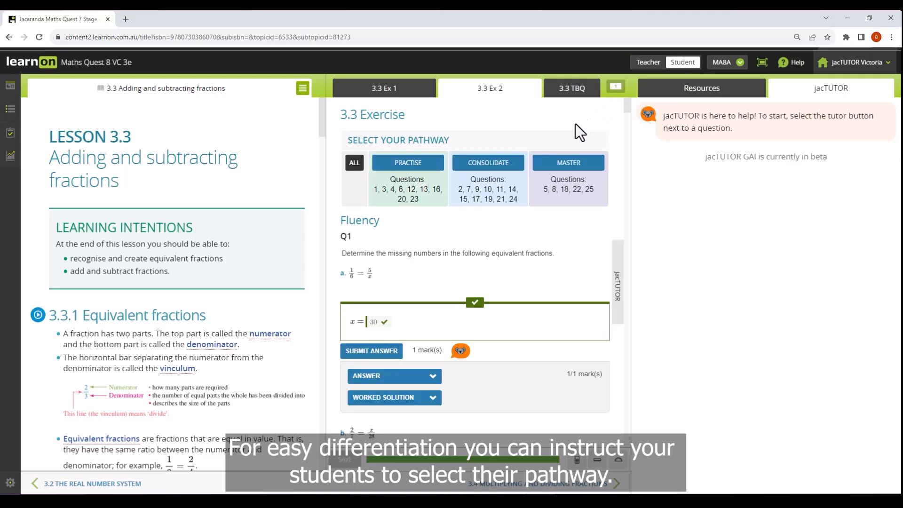
mouse_move(453, 149)
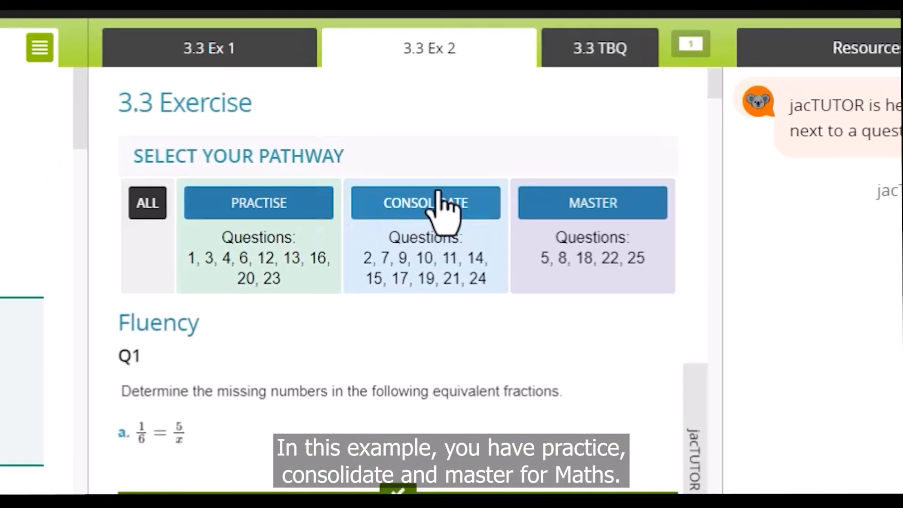
mouse_move(592, 203)
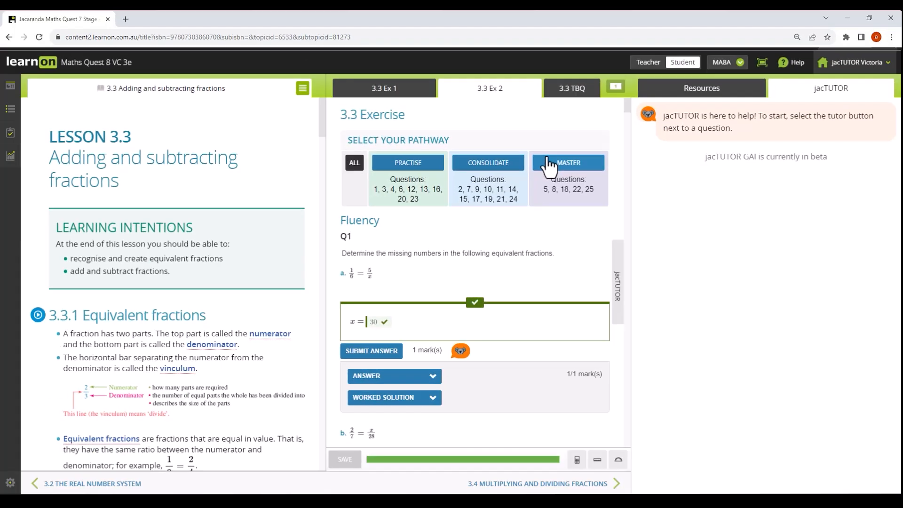
mouse_move(455, 288)
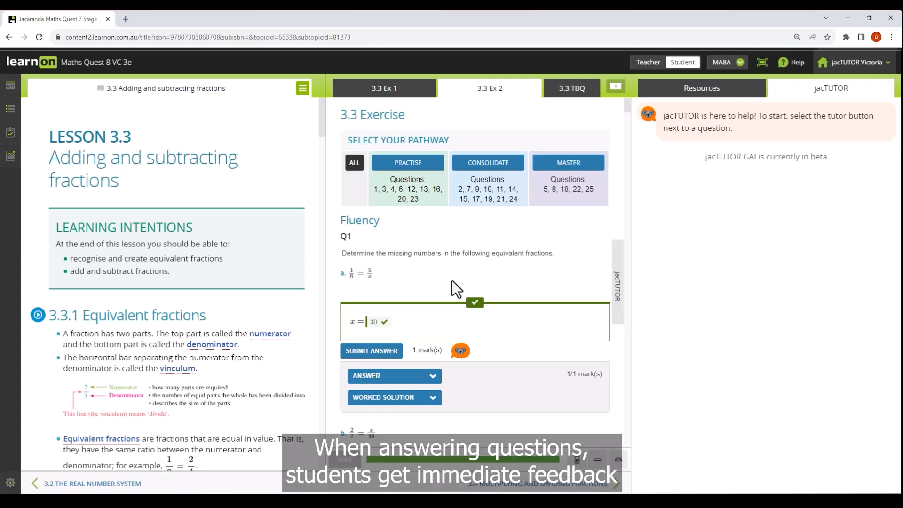
Step: Reveal question 1a's answer x = 30 and its worked solution
left_click(393, 375)
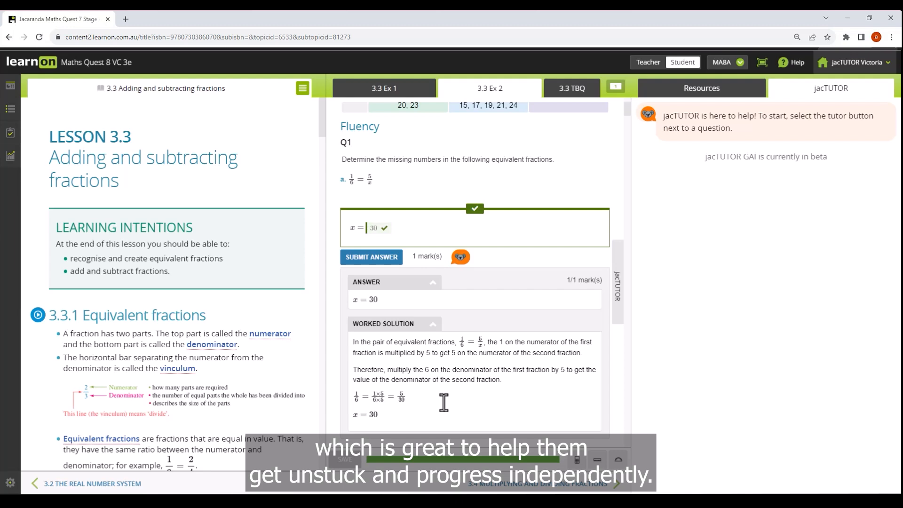
scroll("down", 3)
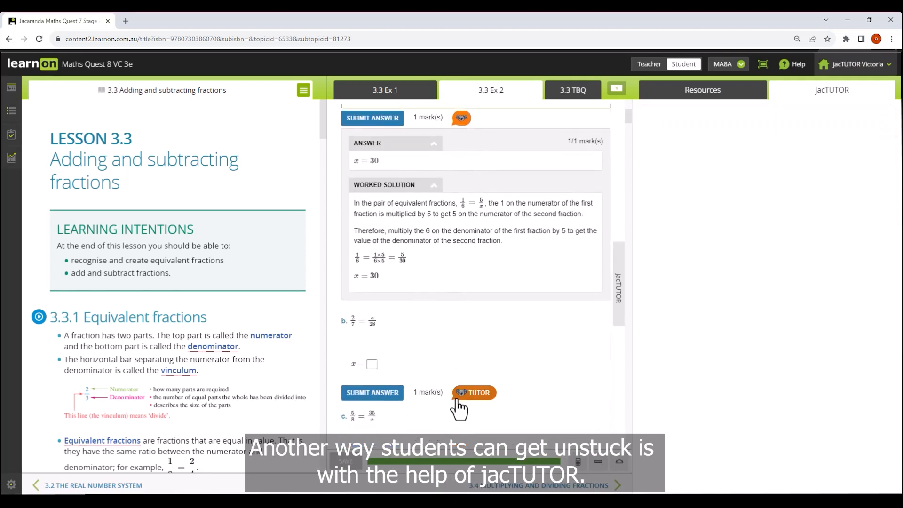
Step: Ask jacTUTOR what question 1b is asking and how to start it
left_click(474, 392)
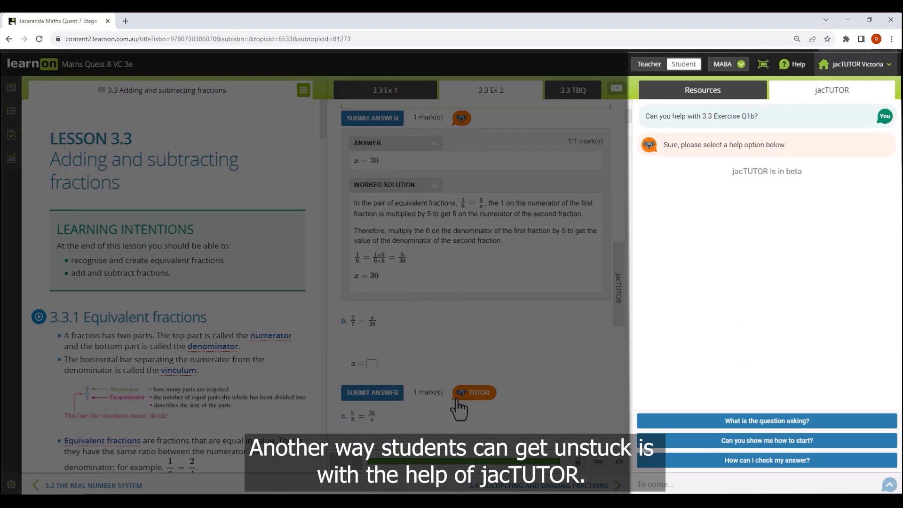
mouse_move(610, 394)
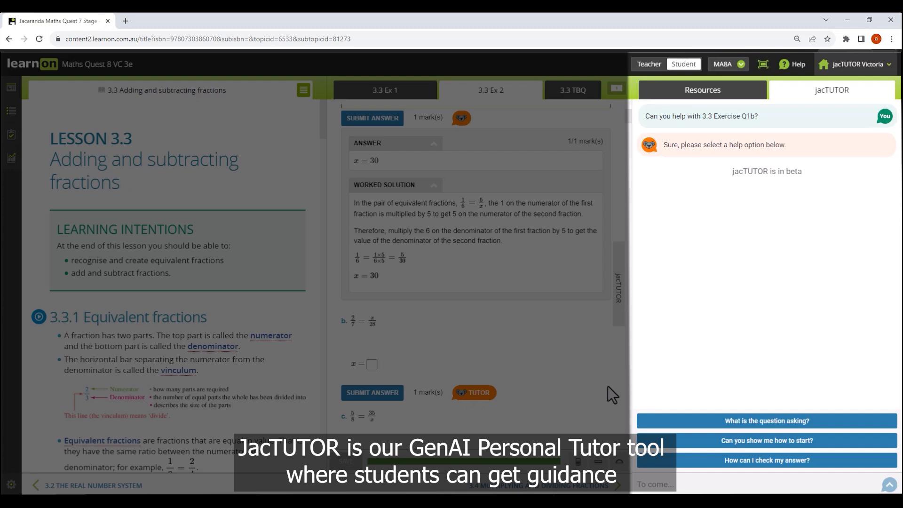
left_click(765, 420)
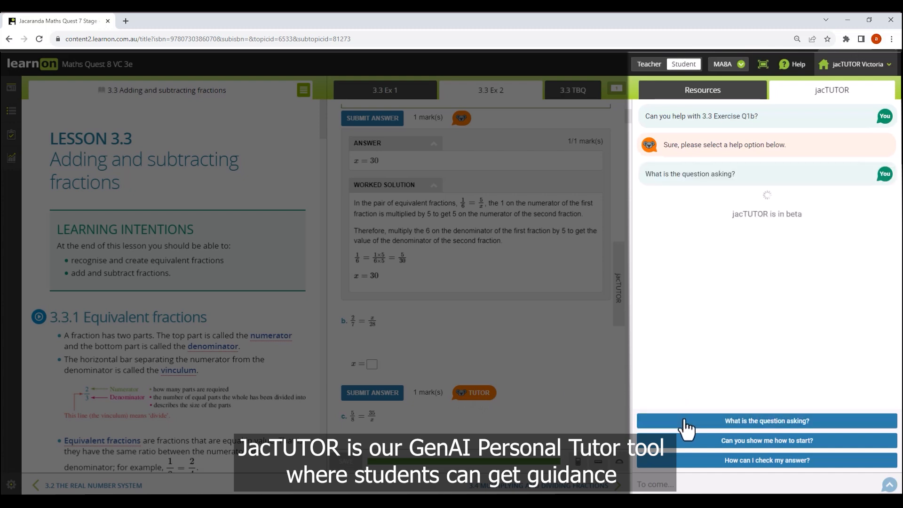
left_click(766, 420)
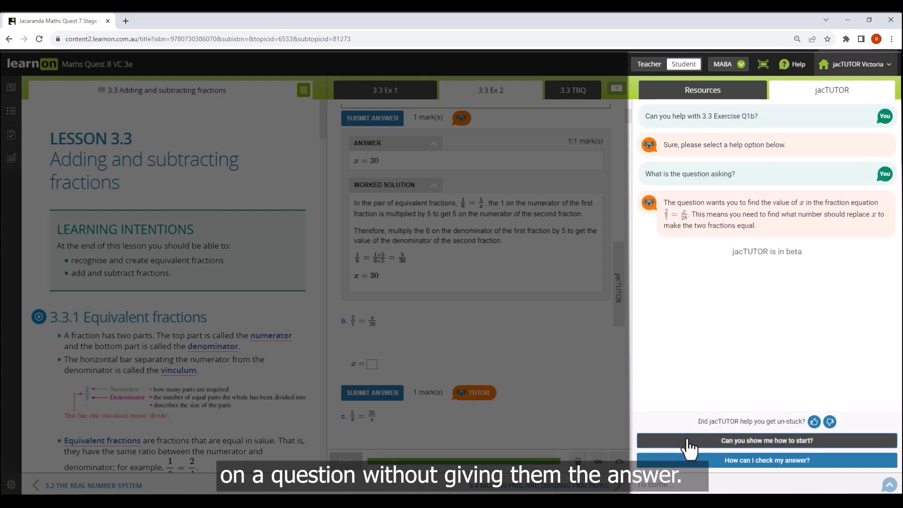
left_click(766, 440)
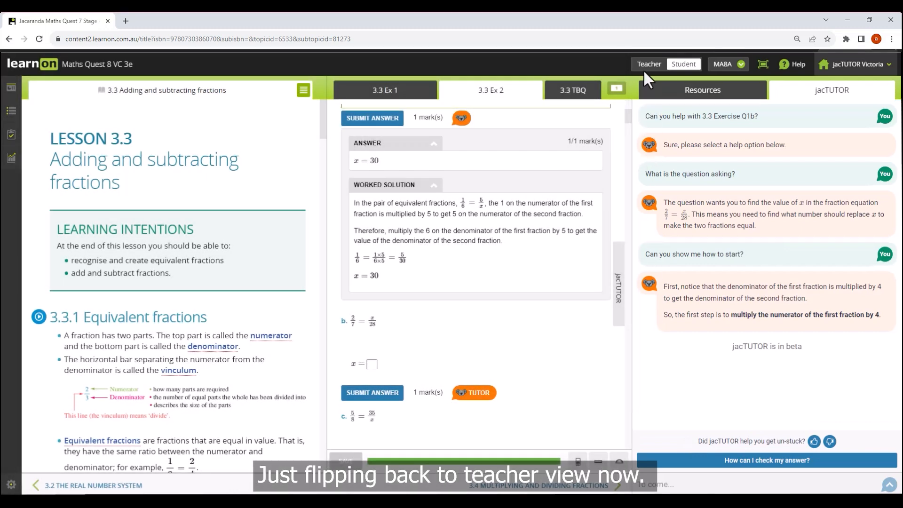
Step: Switch back to Teacher view with the Resources panel listing lesson resources
left_click(648, 64)
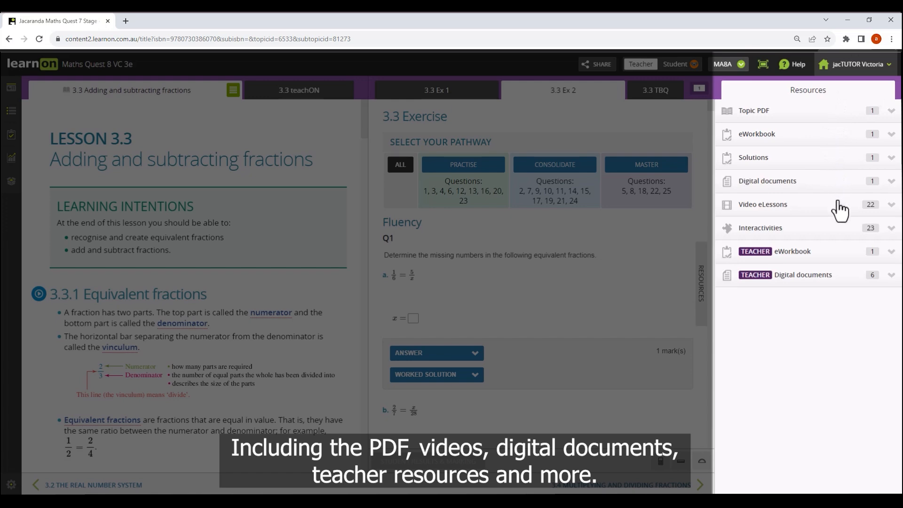
mouse_move(841, 245)
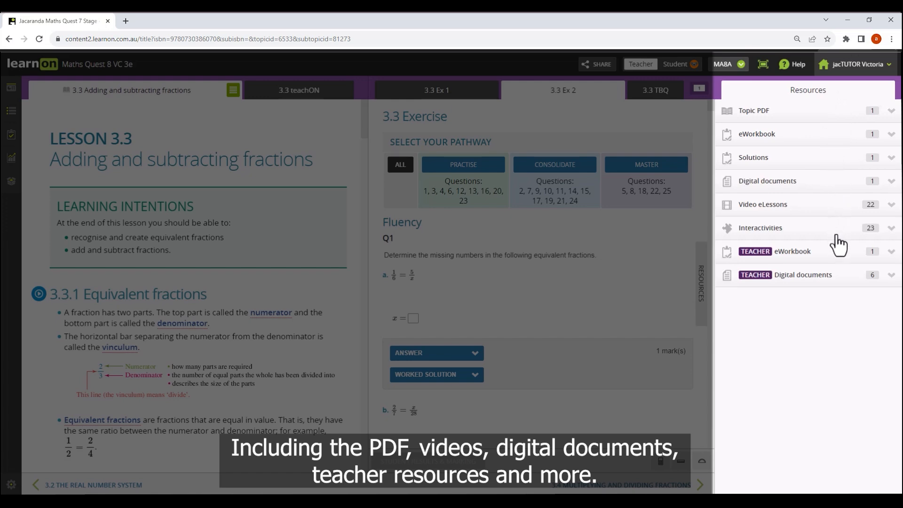